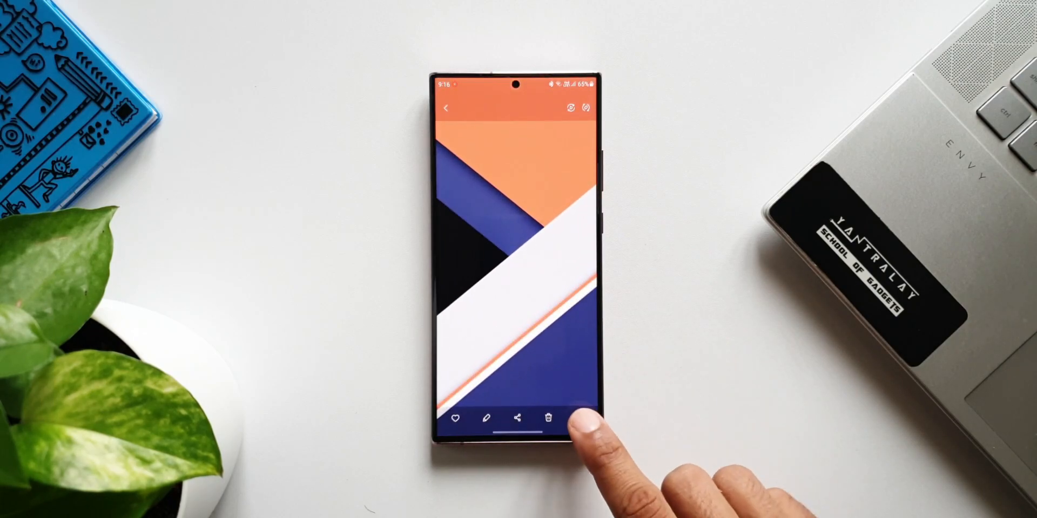
Step: Set the orange-and-blue geometric picture as Home screen wallpaper with its matching colour palette
{"action": "left_click", "coordinate": [580, 418]}
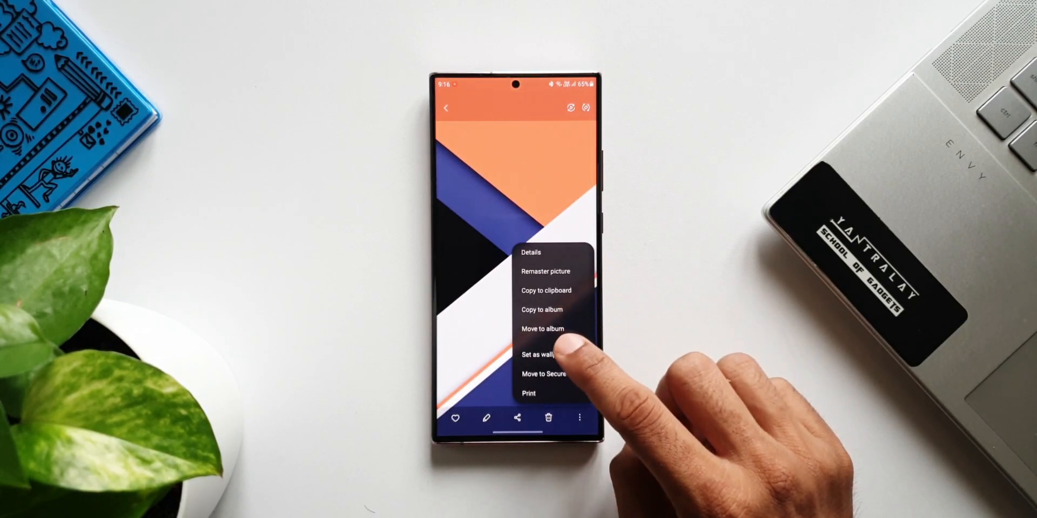
{"action": "left_click", "coordinate": [539, 348]}
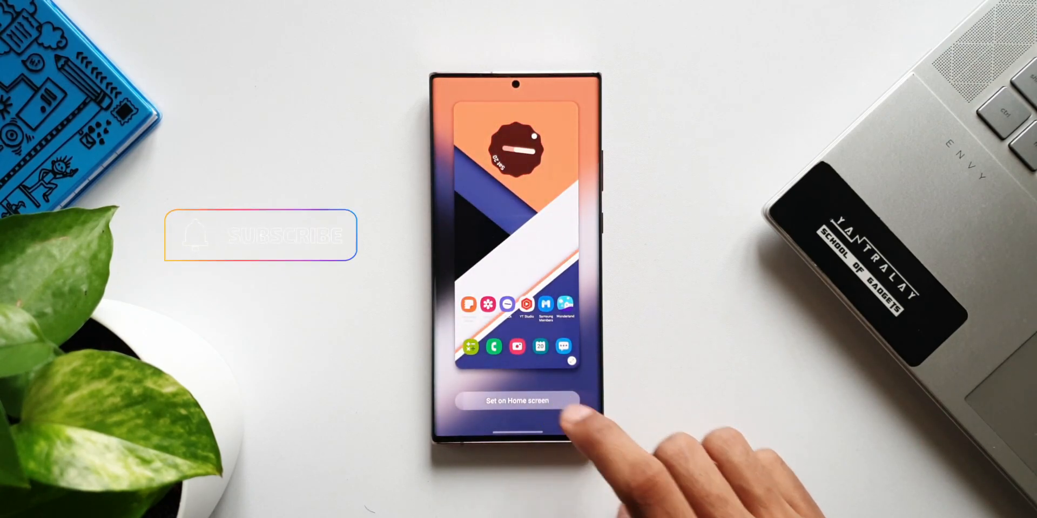
{"action": "left_click", "coordinate": [517, 401]}
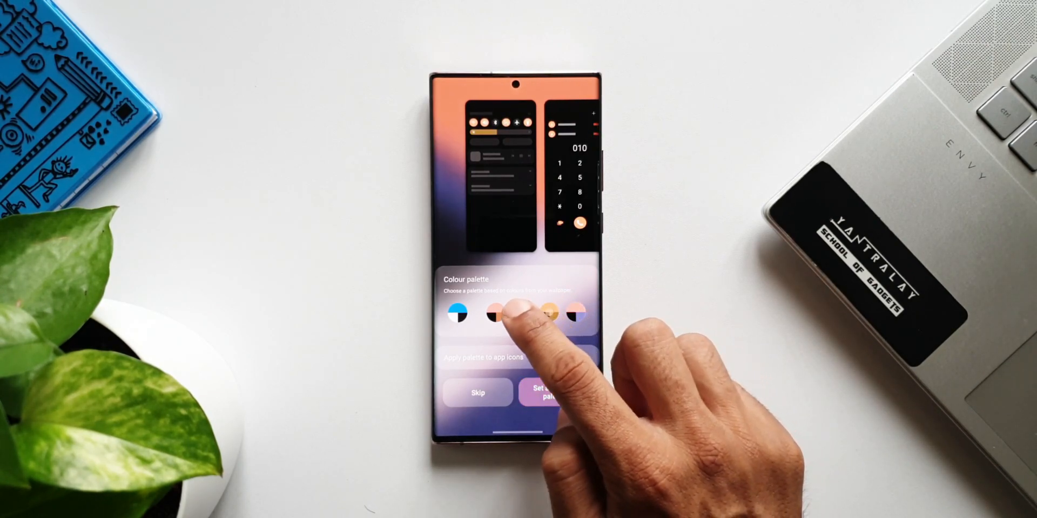
{"action": "left_click", "coordinate": [524, 314]}
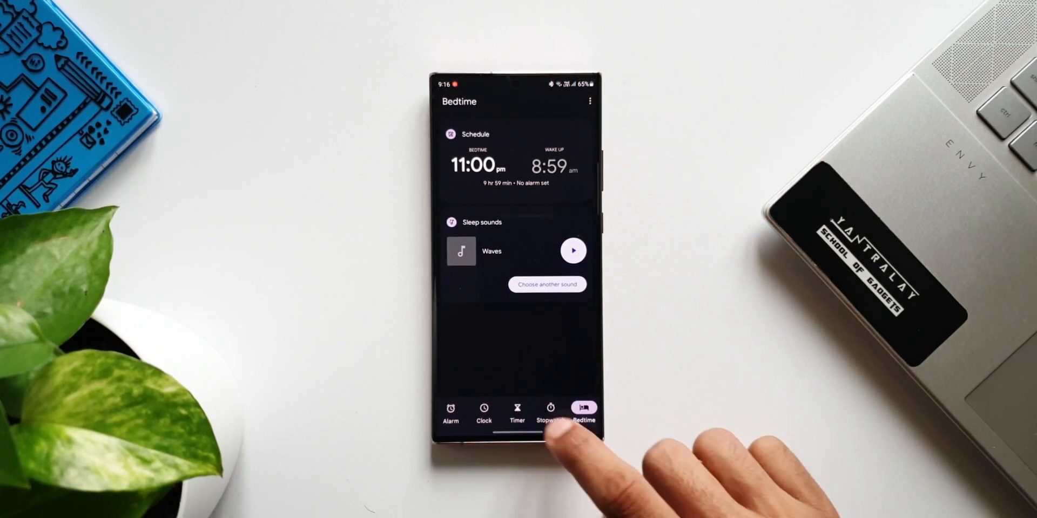
Step: Switch Google Clock from Bedtime to the Alarm and Timer screens in the new palette
{"action": "left_click", "coordinate": [449, 410]}
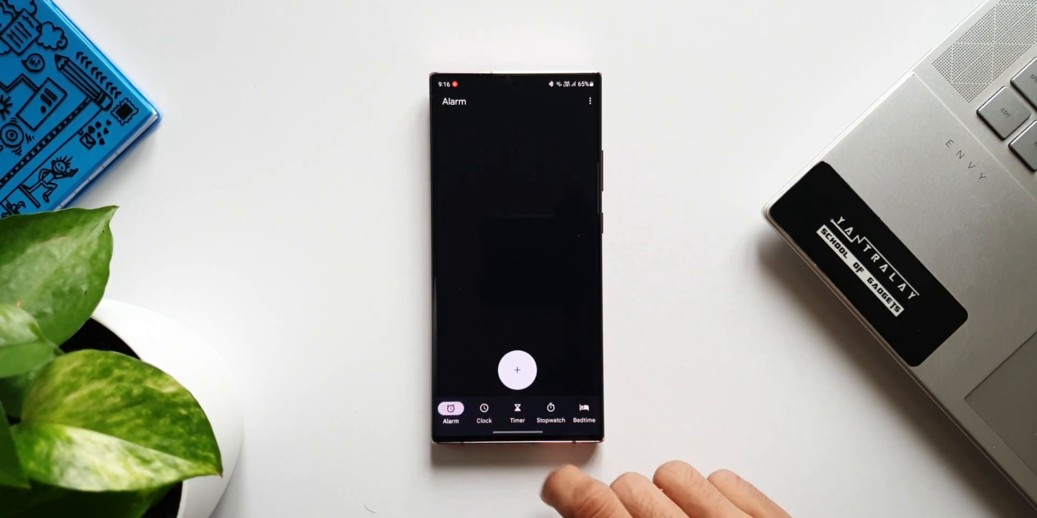
{"action": "left_click", "coordinate": [516, 409]}
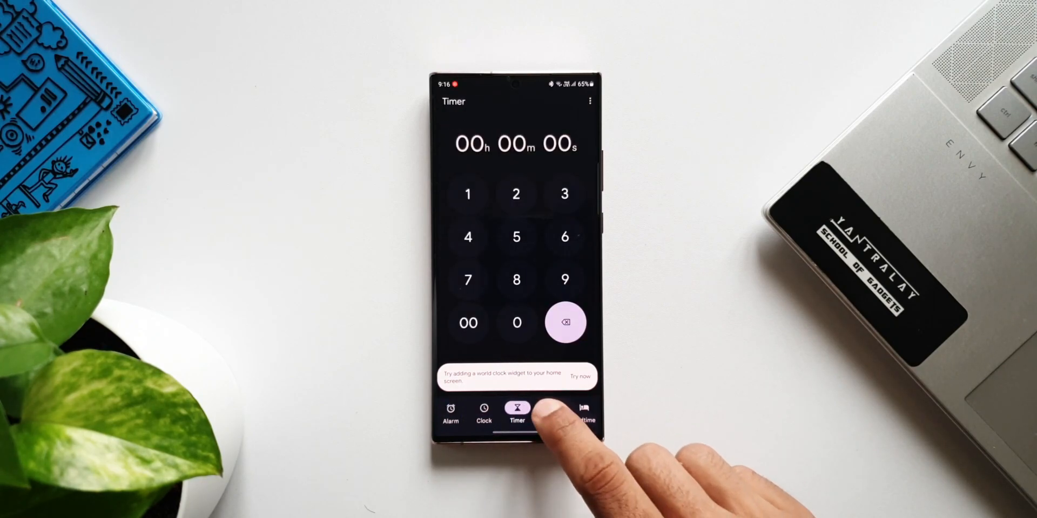
{"action": "left_click", "coordinate": [584, 412]}
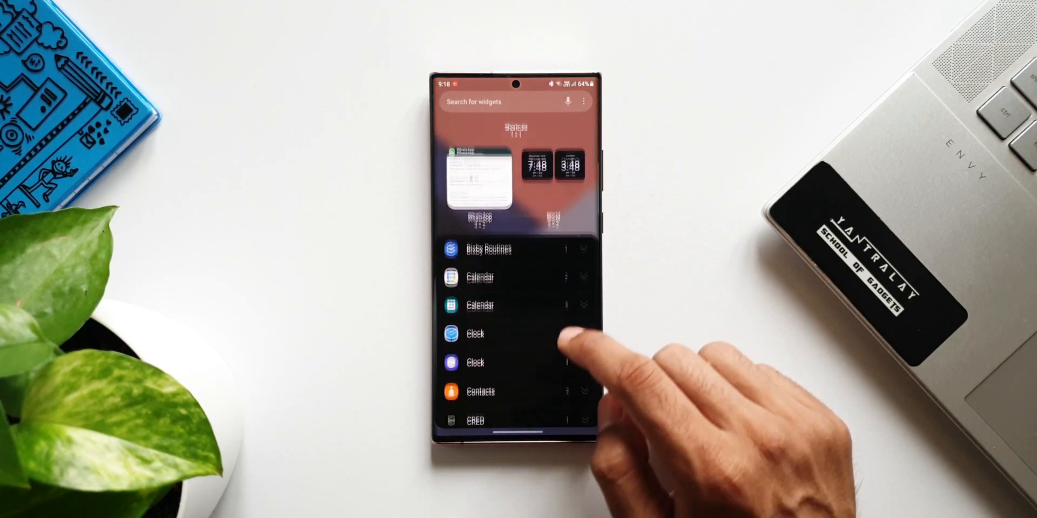
Step: Expand Clock in the widget list and pick the Analogue 3×2 widget
{"action": "left_click", "coordinate": [579, 334]}
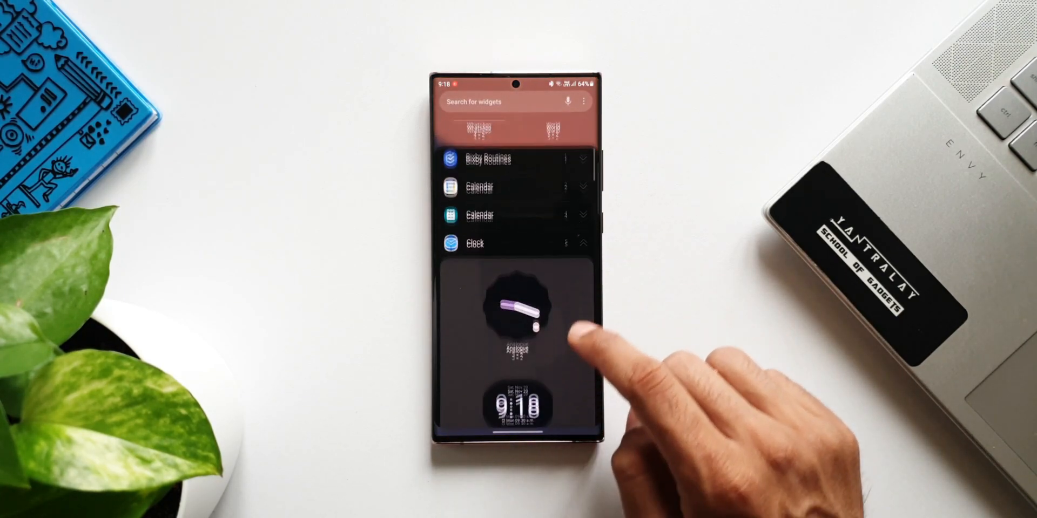
{"action": "scroll", "scroll_direction": "up", "scroll_amount": 3}
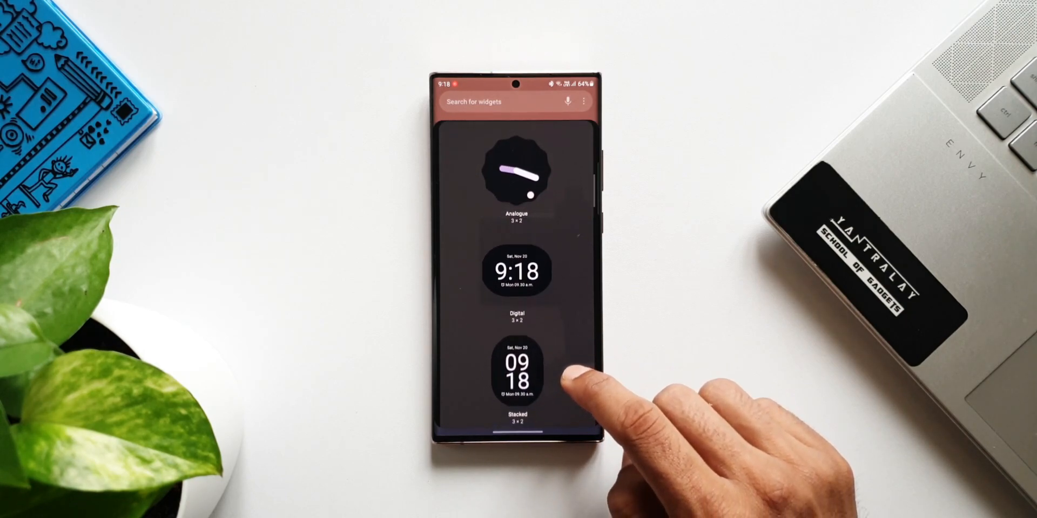
{"action": "scroll", "scroll_direction": "up", "scroll_amount": 3}
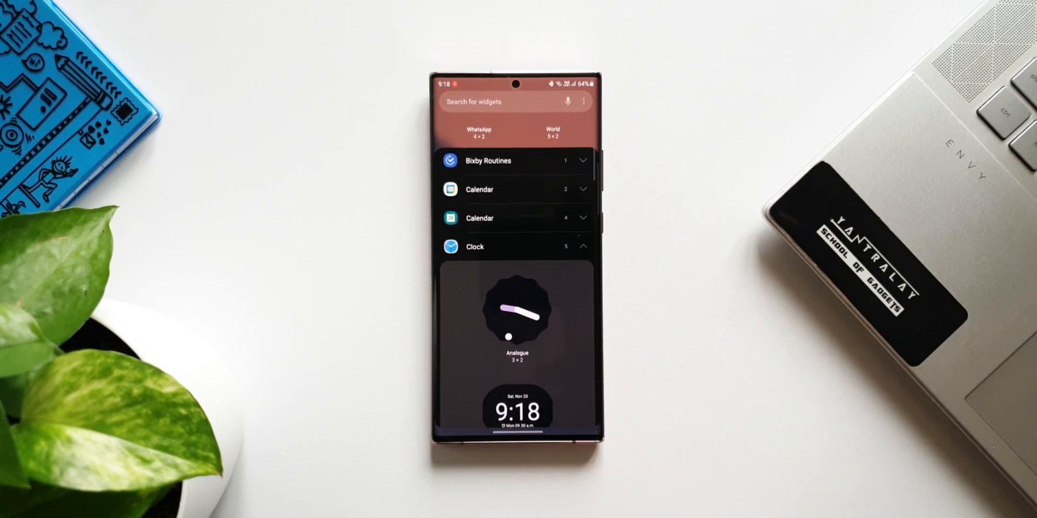
{"action": "scroll", "scroll_direction": "down", "scroll_amount": 3}
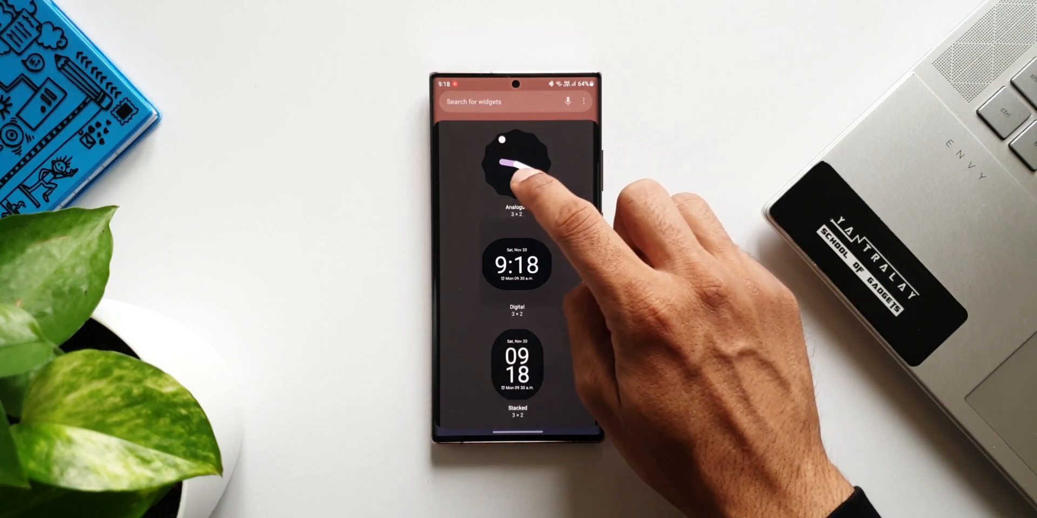
{"action": "left_click", "coordinate": [518, 165]}
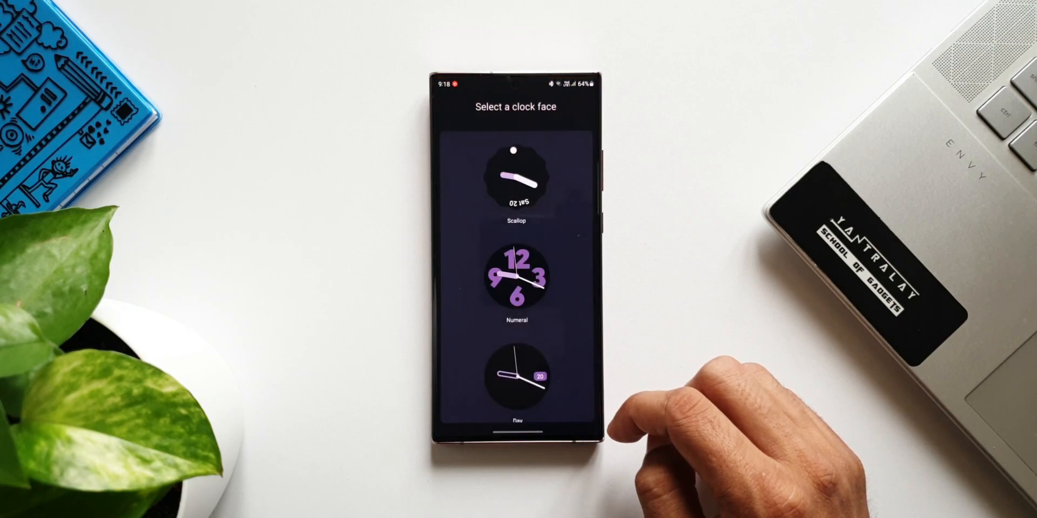
{"action": "scroll", "scroll_direction": "up", "scroll_amount": 3}
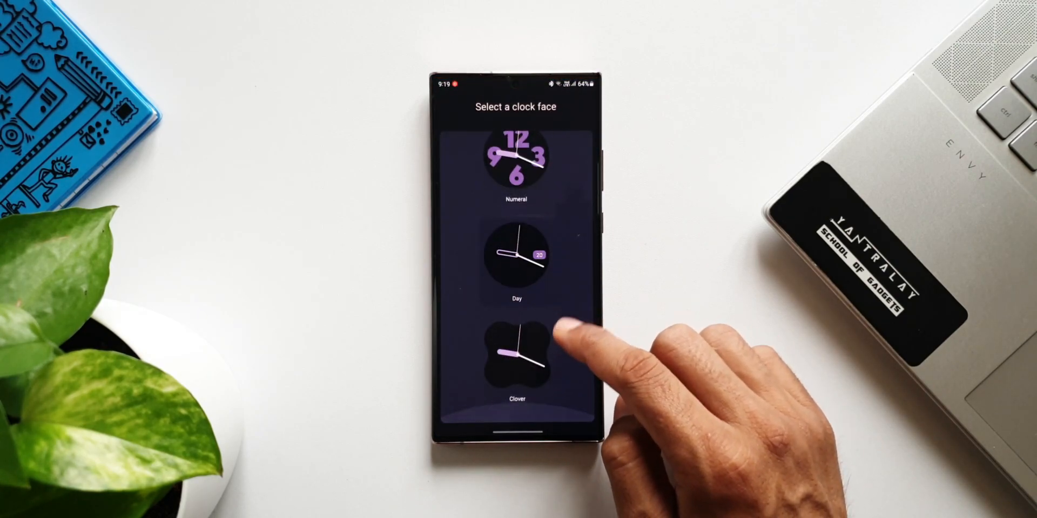
{"action": "scroll", "scroll_direction": "up", "scroll_amount": 3}
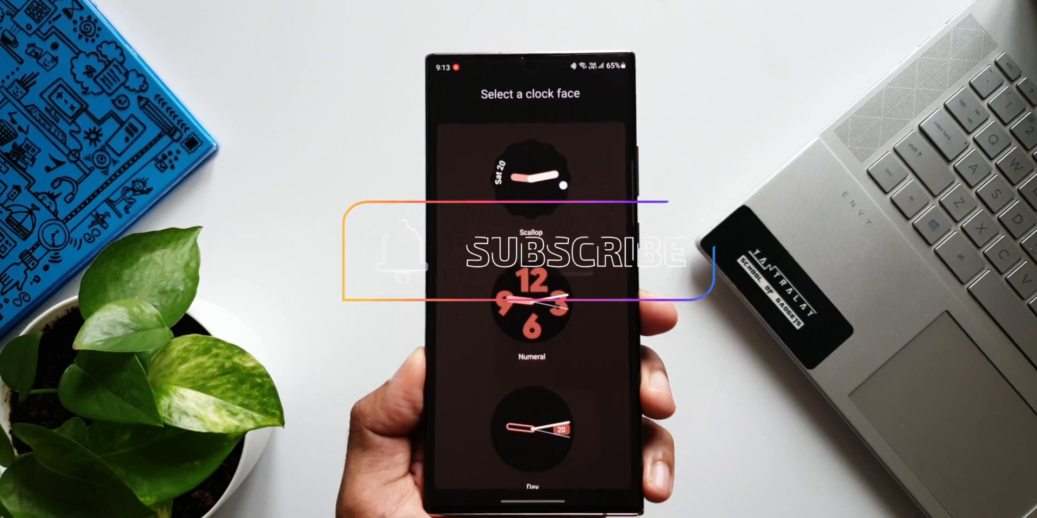
{"action": "scroll", "scroll_direction": "down", "scroll_amount": 3}
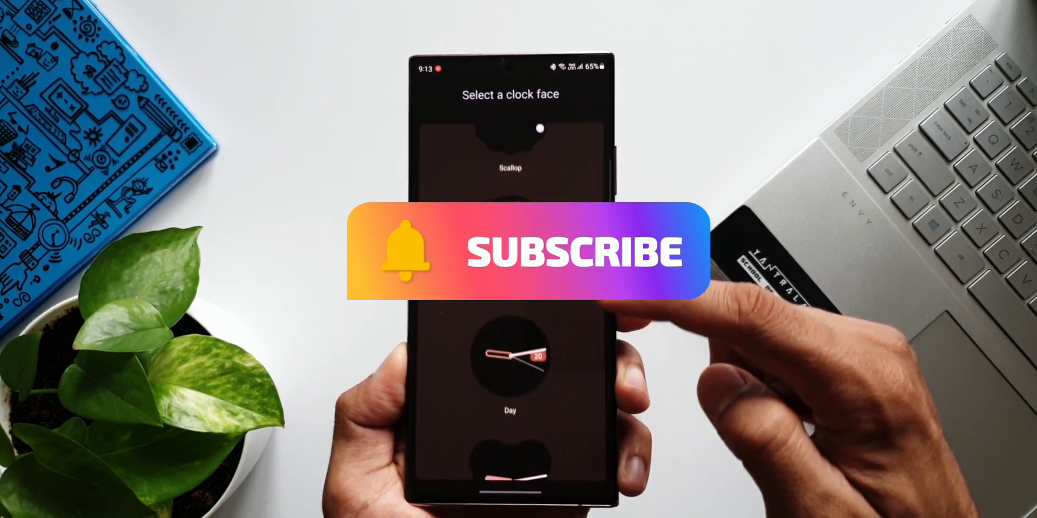